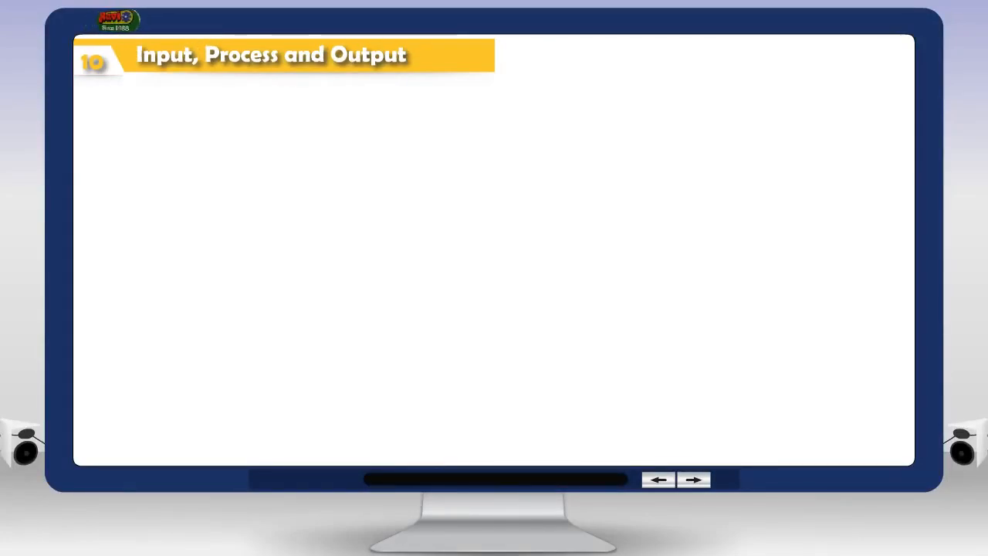
Play the lesson introduction through to the input devices slide: keyboard, mouse, scanner, microphone.
click(693, 480)
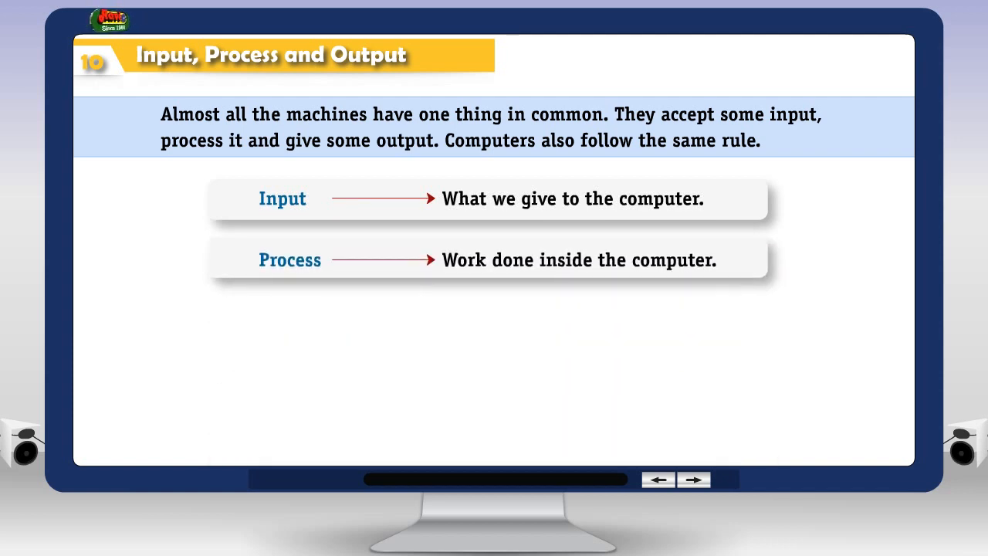
click(692, 479)
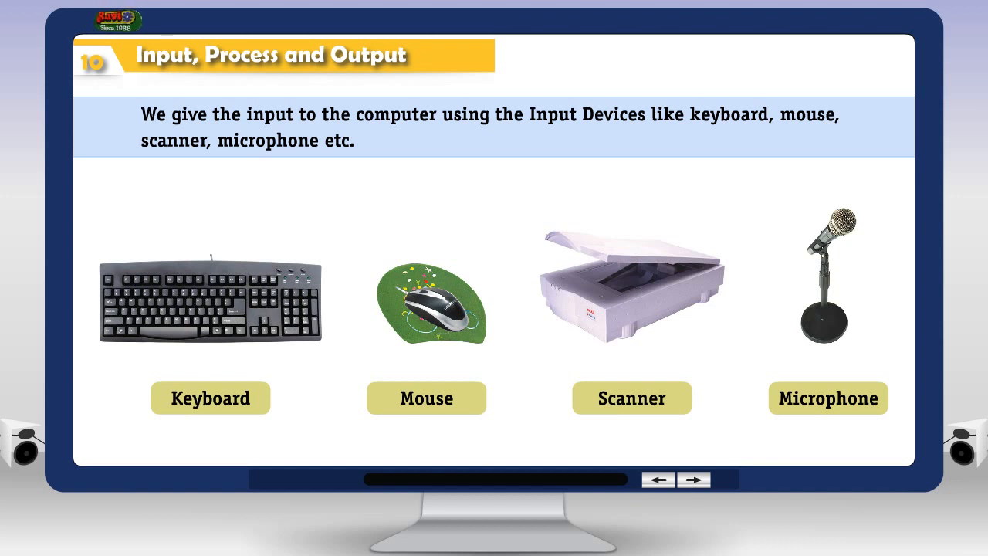
Advance from the input devices slide to the CPU processing slide.
click(692, 479)
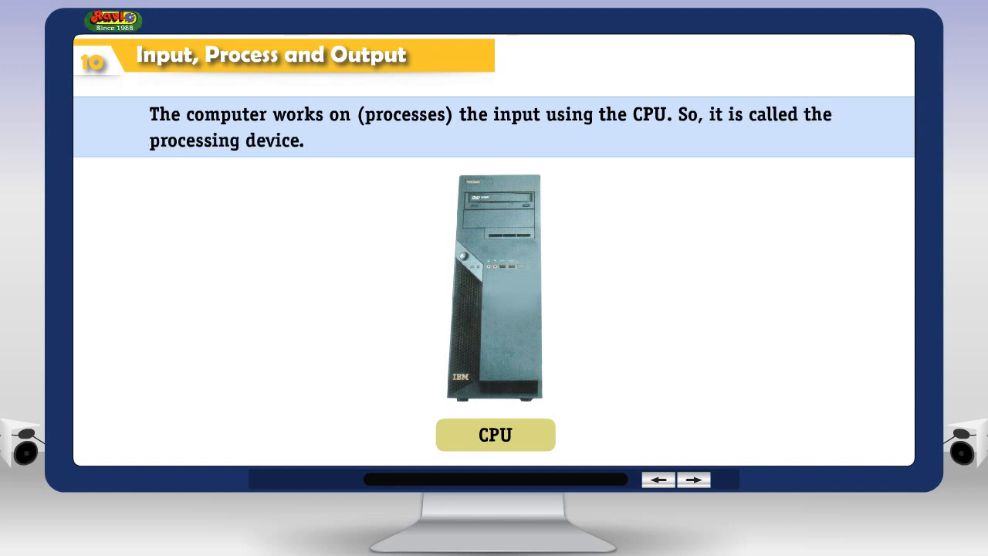
click(692, 479)
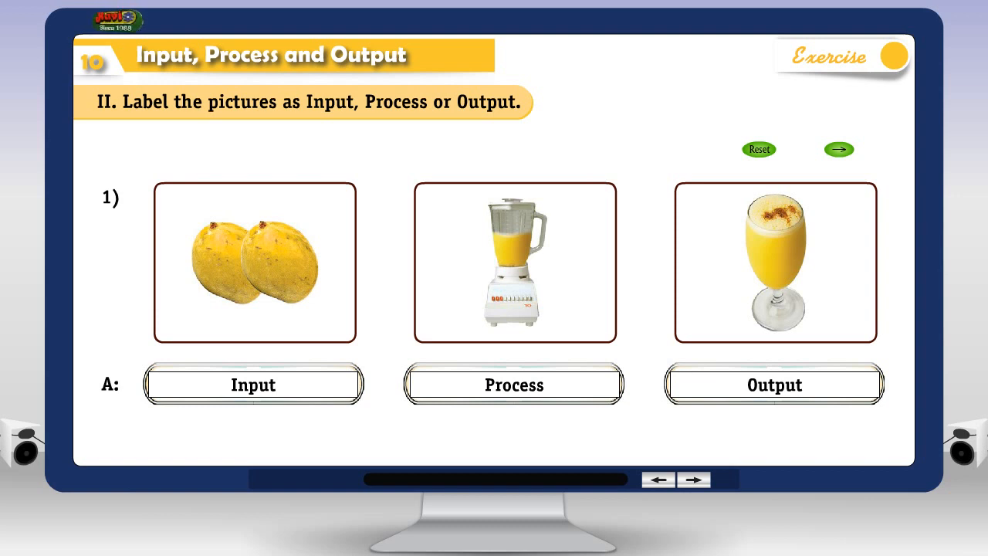
Move through Exercise II picture sets 2 and 3, reaching the firecracker pictures.
click(839, 149)
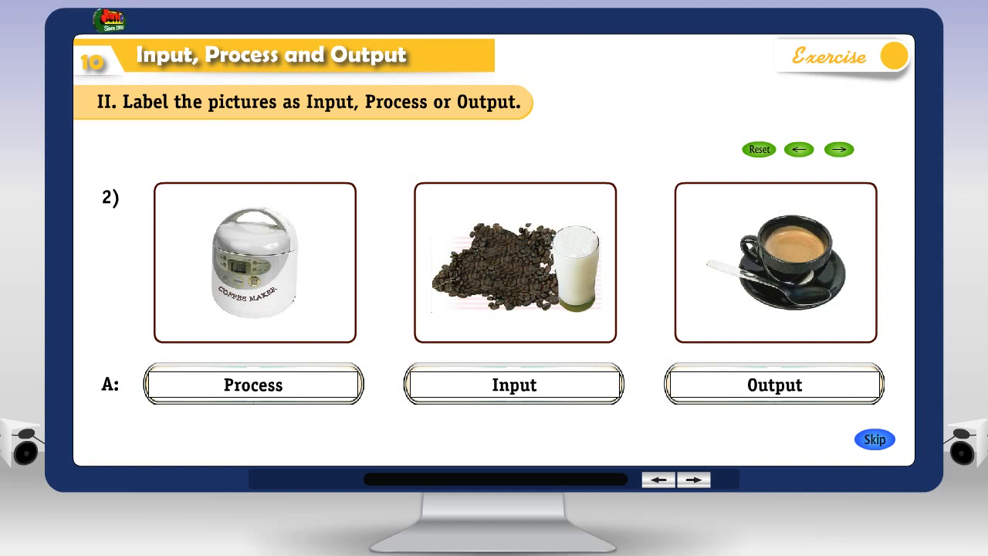
click(838, 149)
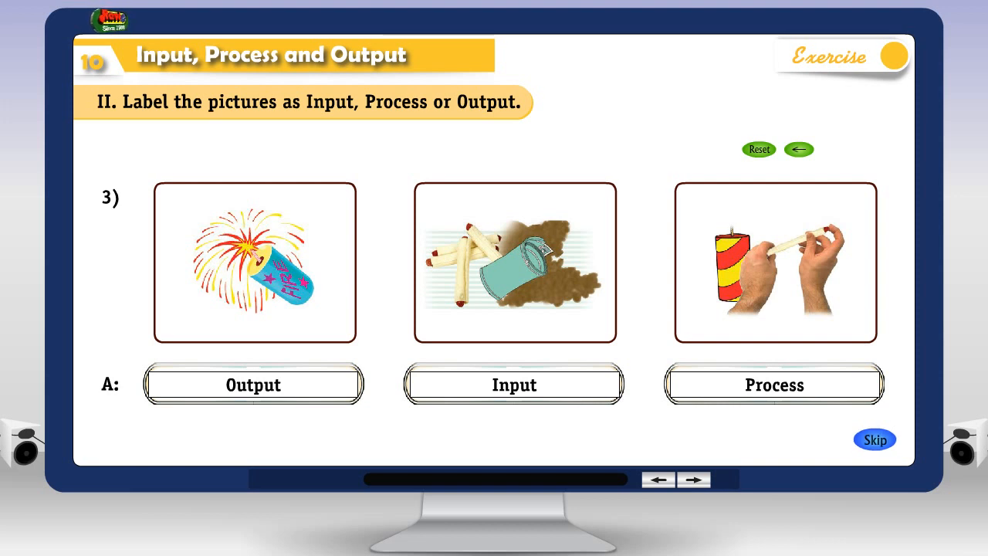
Show answers for microphone, mouse and speakers, then printer Output, CPU Process, scanner Input.
click(692, 479)
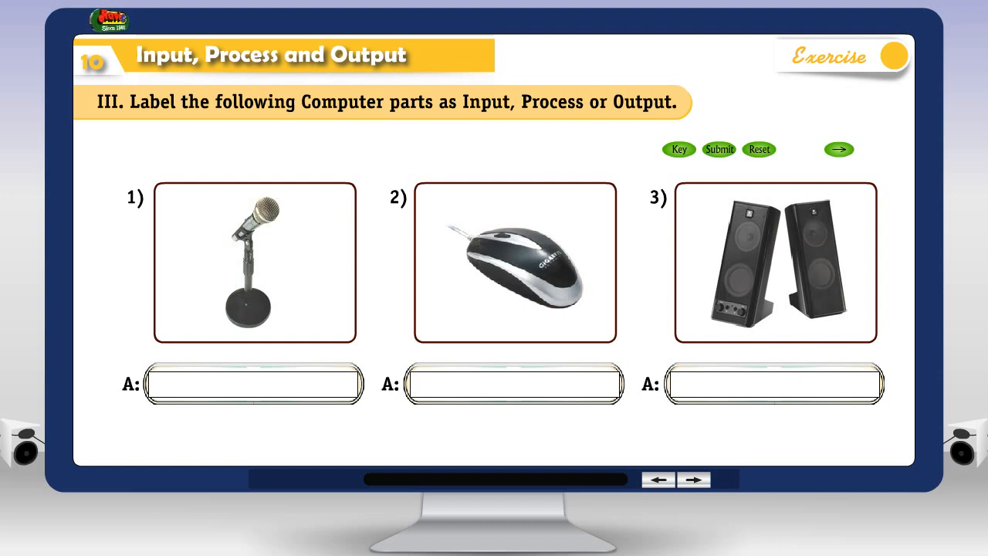
click(839, 149)
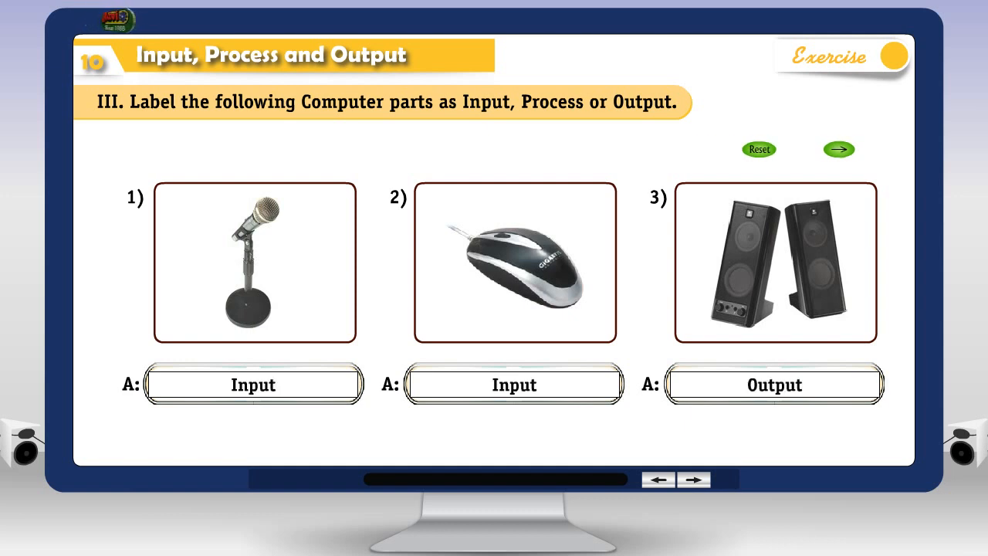
click(838, 149)
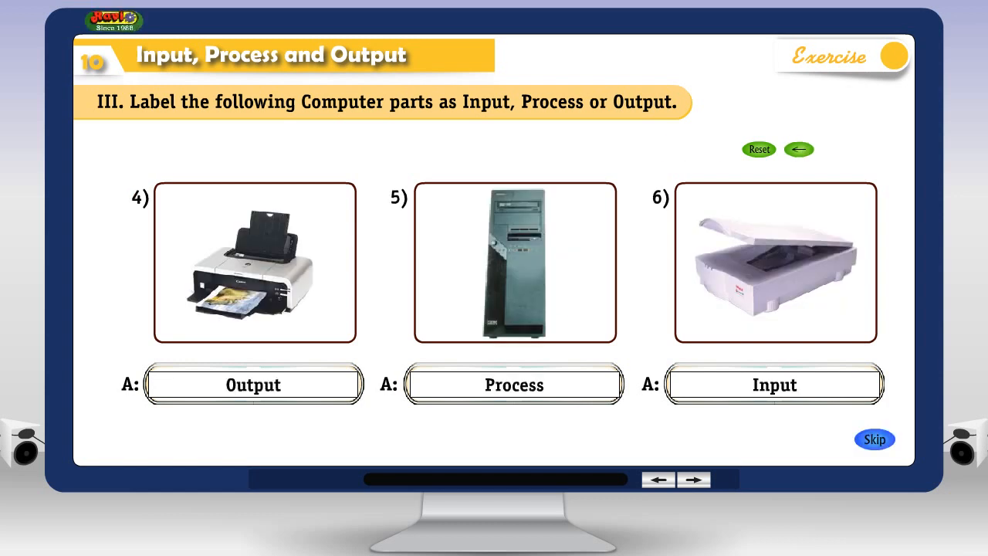